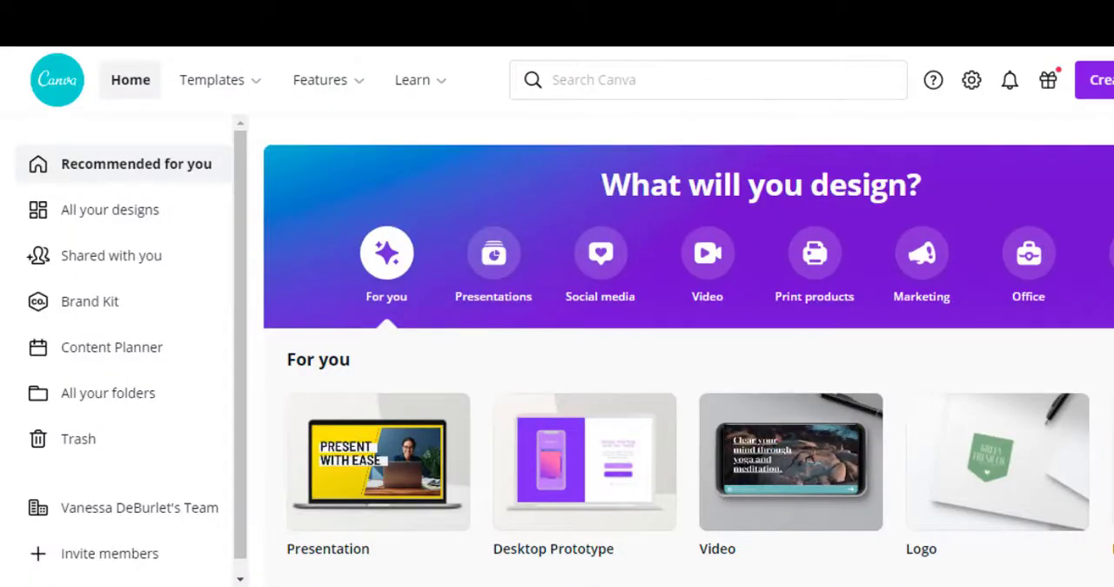
# - Open the Wheels and Buggies design from the Canva home page
pyautogui.scroll(-3)
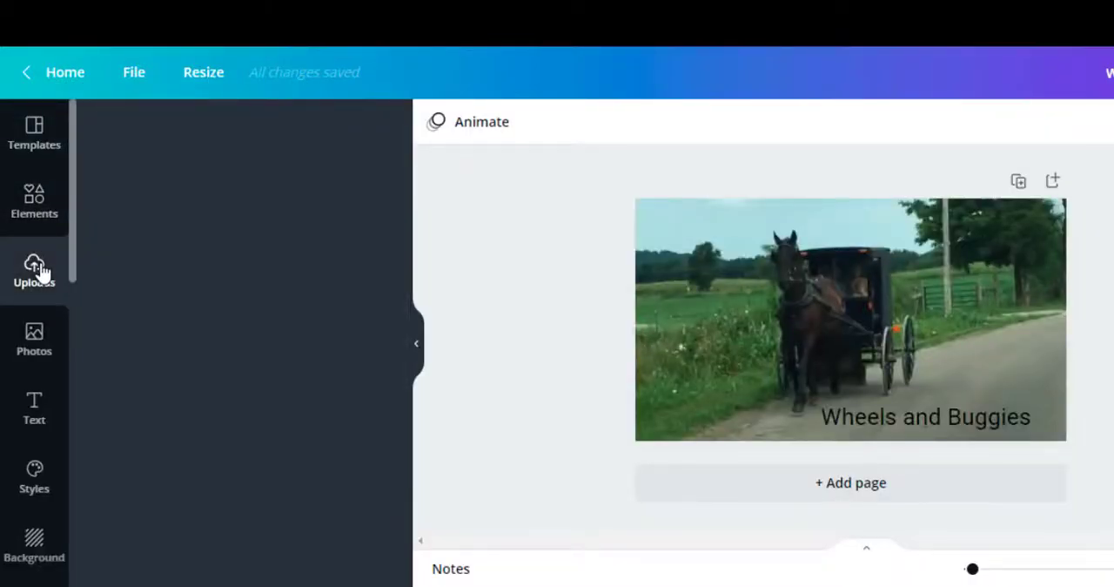
# - Show the Uploads images, scrolling past the puppet photos down to the Folders entry
pyautogui.click(35, 269)
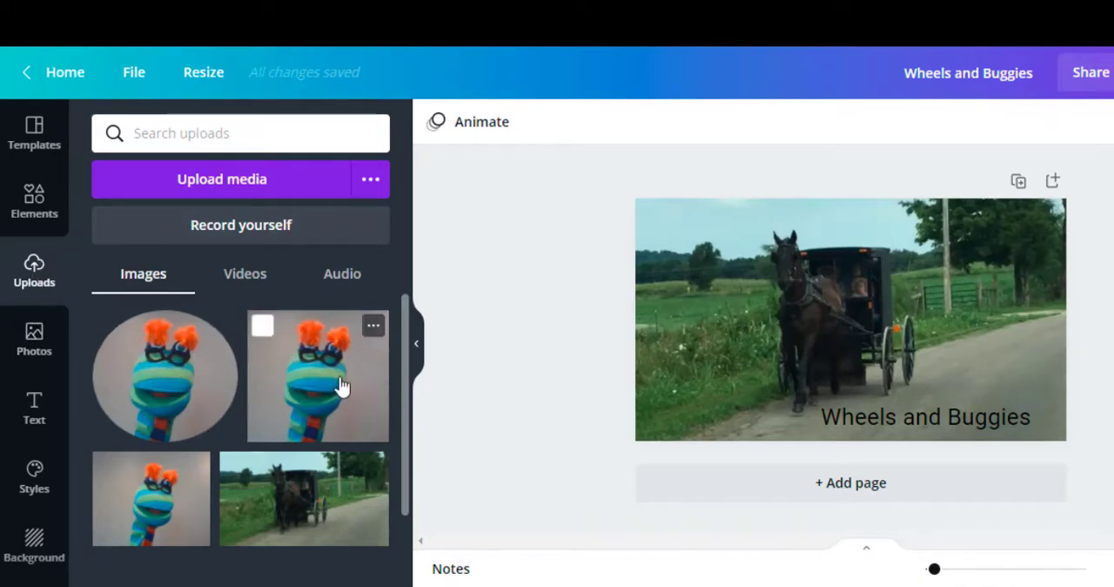
pyautogui.scroll(-3)
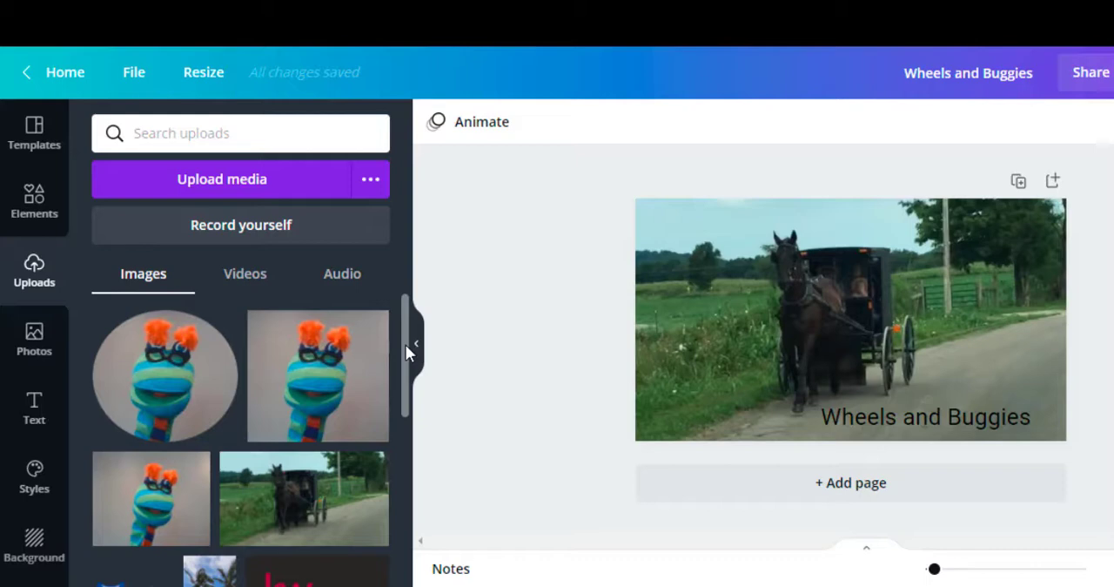
pyautogui.moveTo(331, 451)
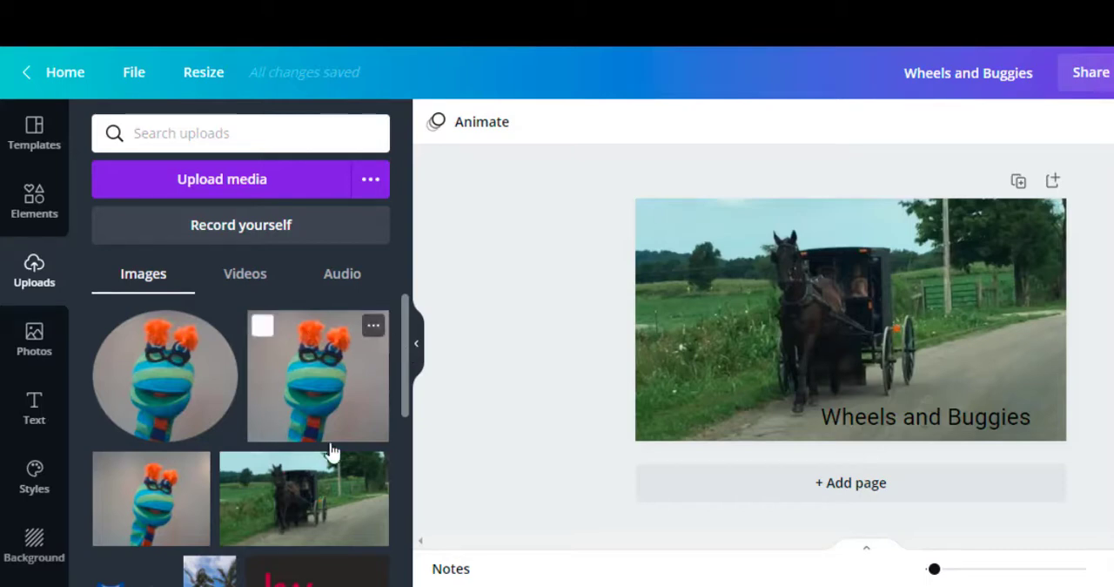
pyautogui.scroll(-3)
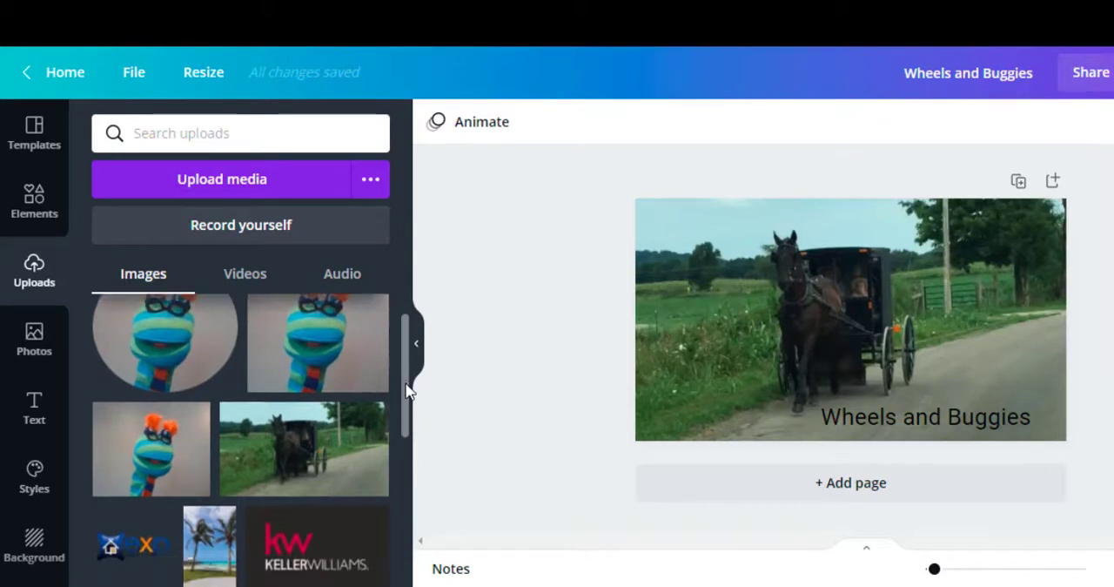
pyautogui.scroll(-3)
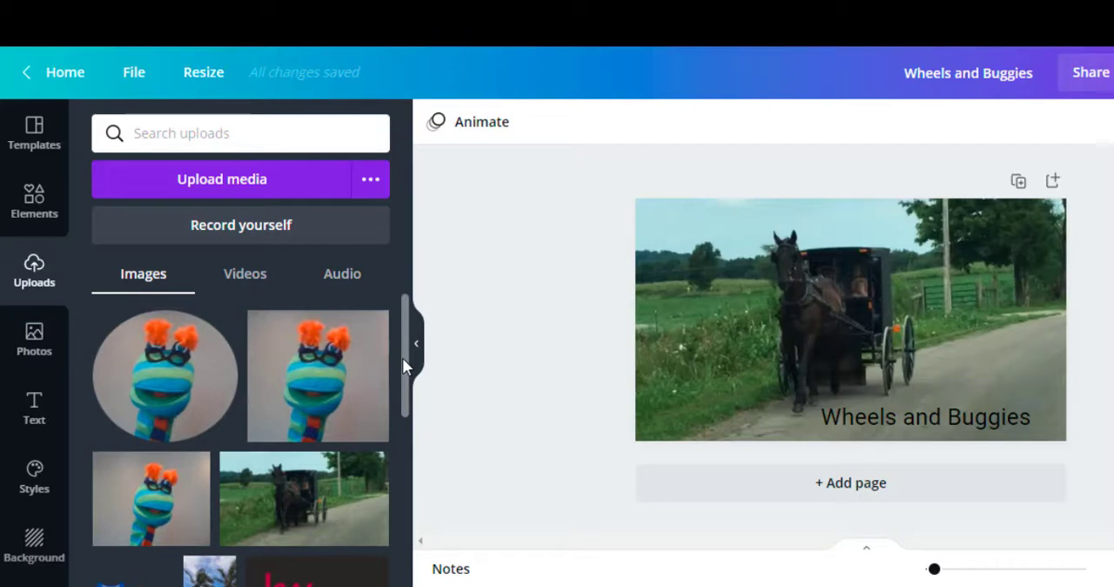
pyautogui.moveTo(174, 404)
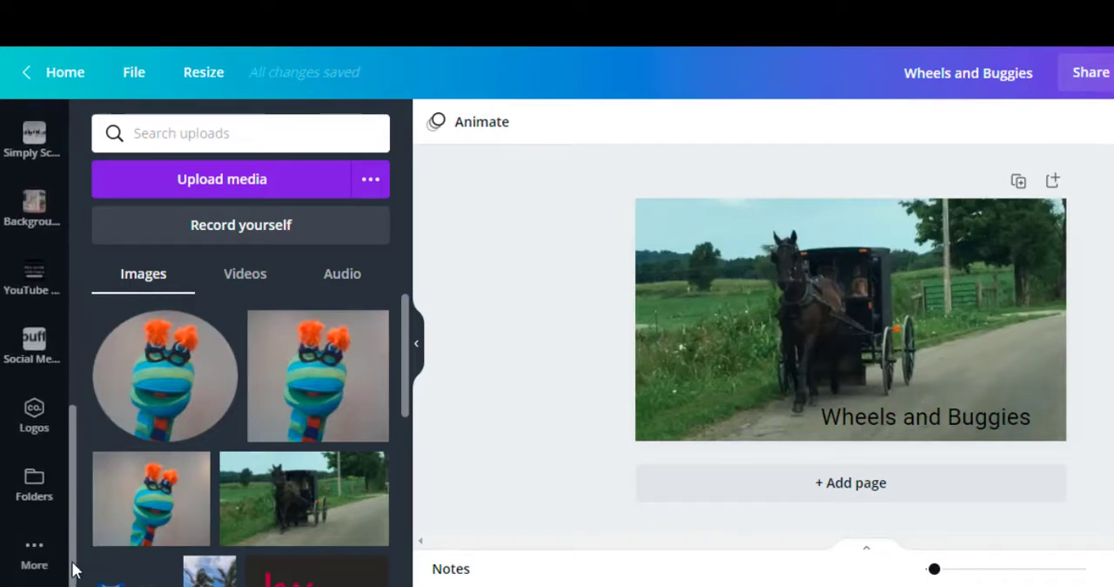
# - Browse the Folders list down to Nick's Stuff and Social Media logos
pyautogui.click(35, 484)
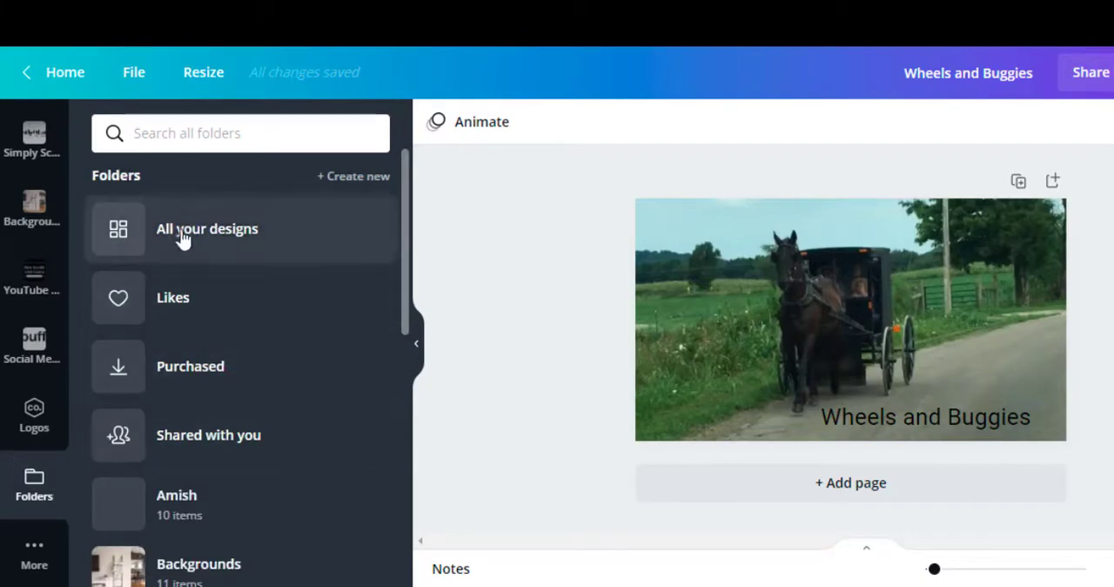
pyautogui.moveTo(223, 435)
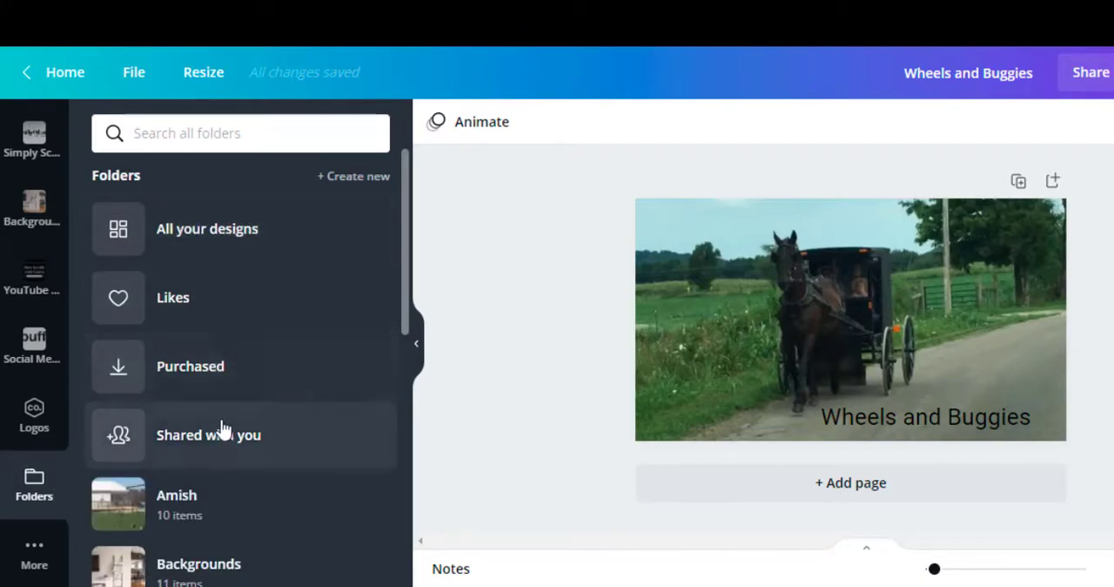
pyautogui.moveTo(205, 247)
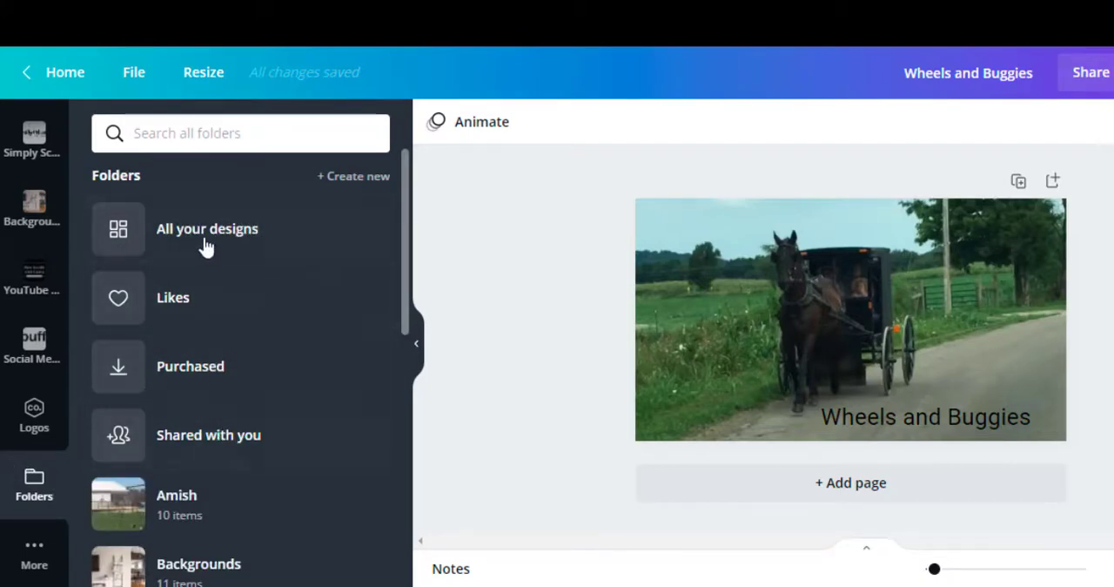
pyautogui.moveTo(404, 228)
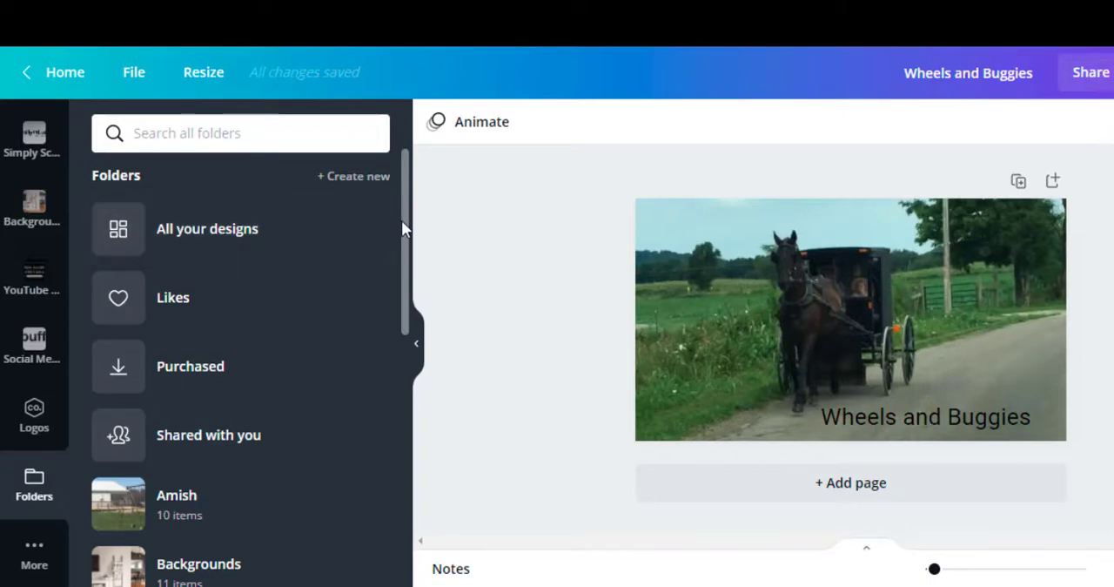
pyautogui.scroll(-3)
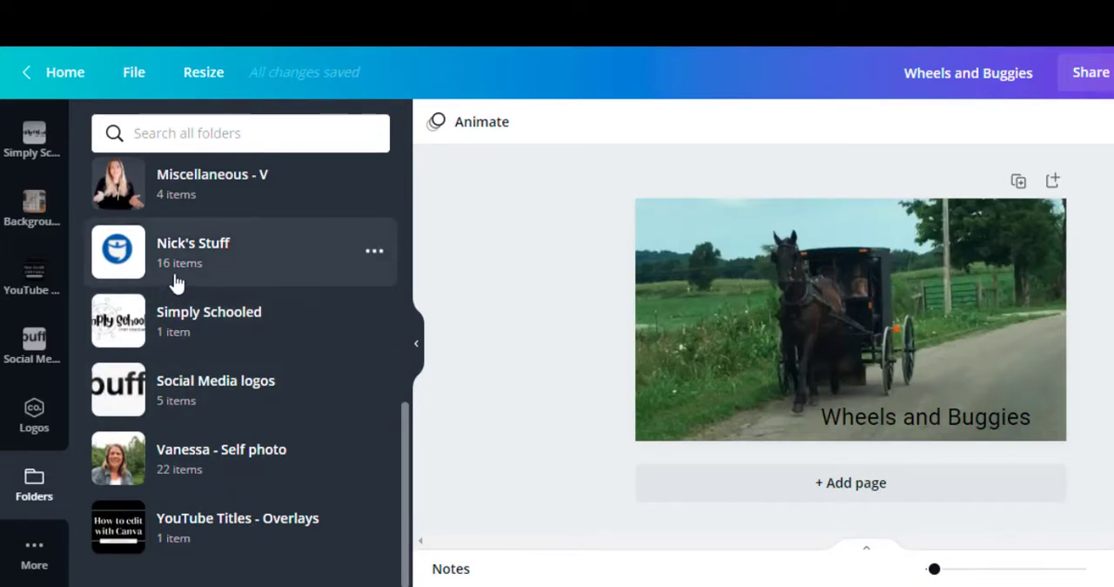
pyautogui.moveTo(409, 438)
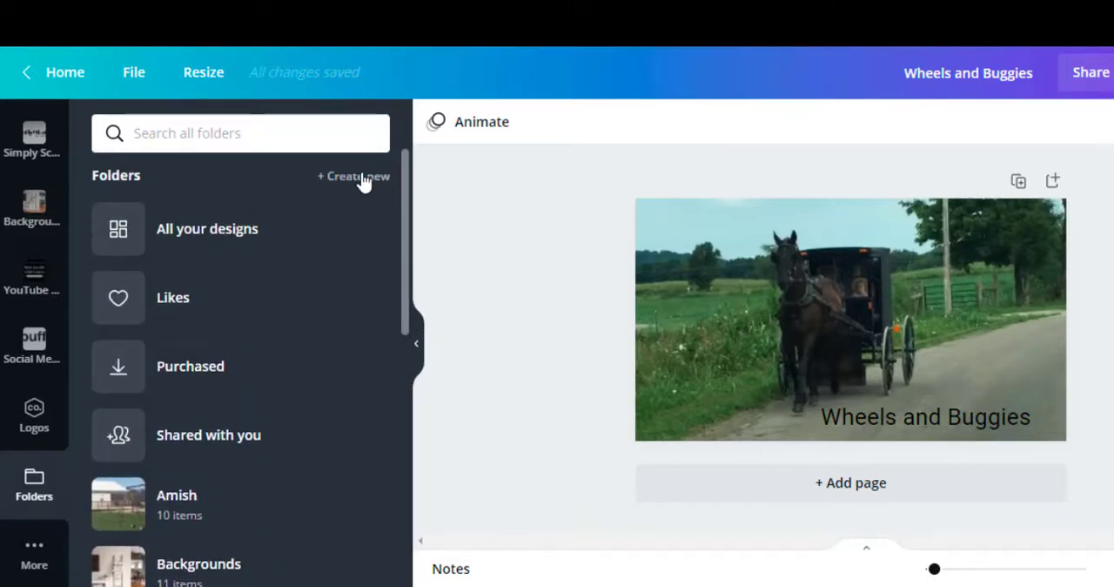
# - Create a new folder named Nonna's Read Aloud Channel
pyautogui.click(352, 176)
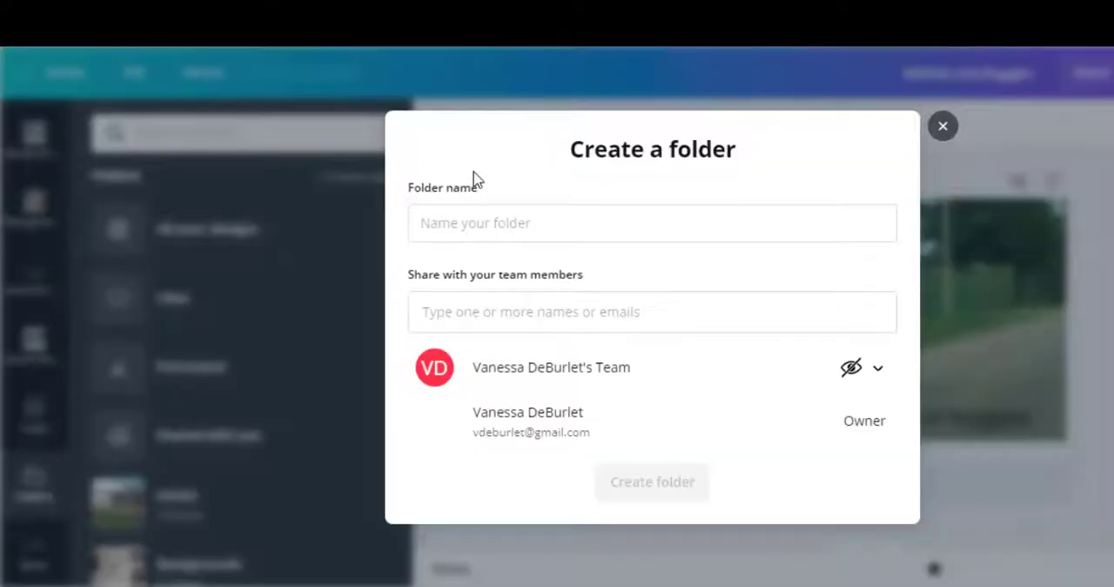
pyautogui.click(651, 223)
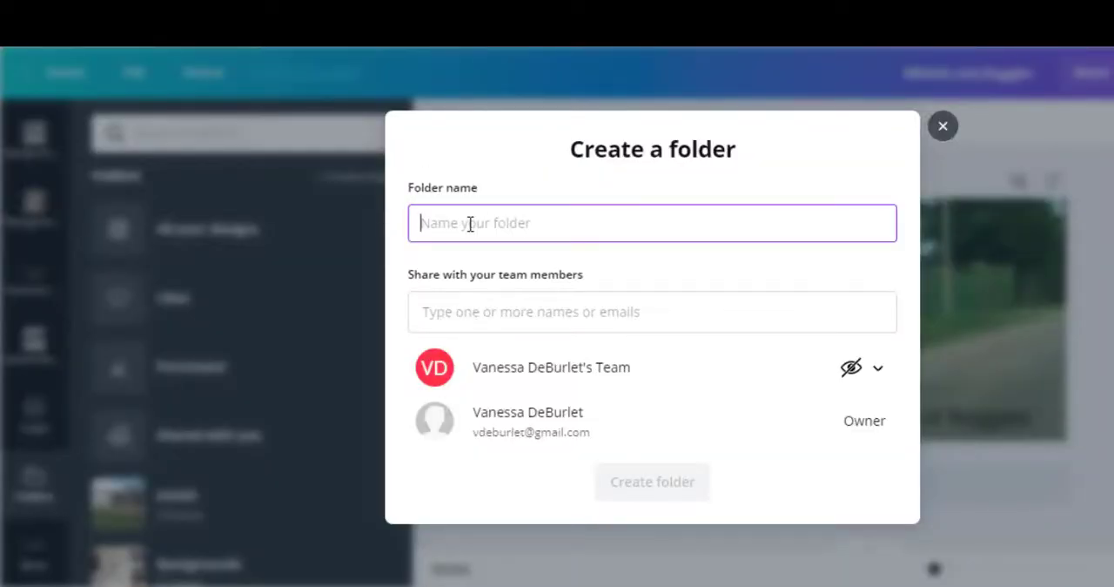
pyautogui.write("Nonna's Read Aloud")
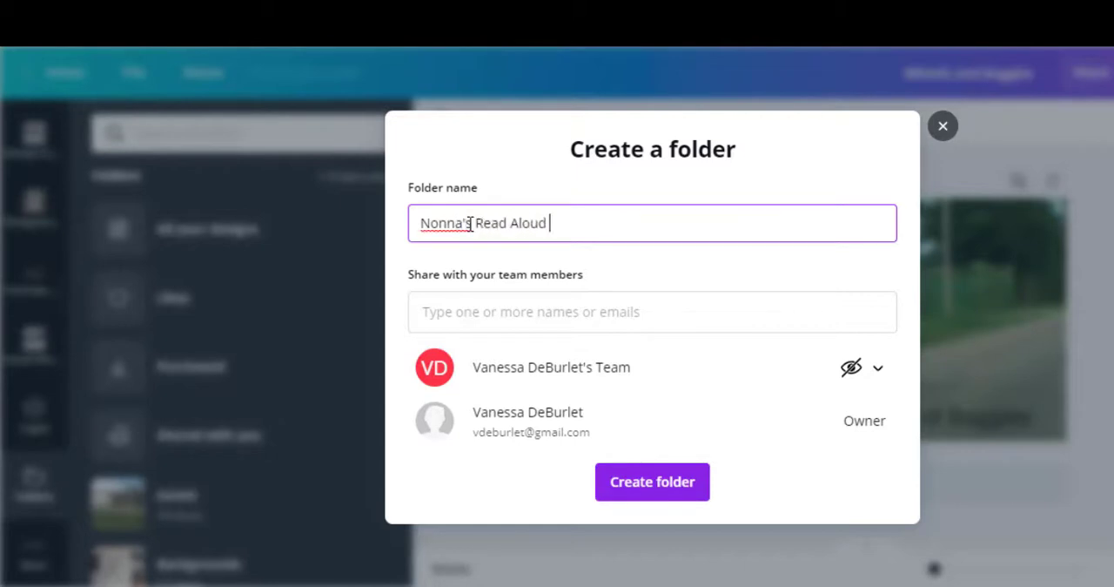
pyautogui.write('Channel')
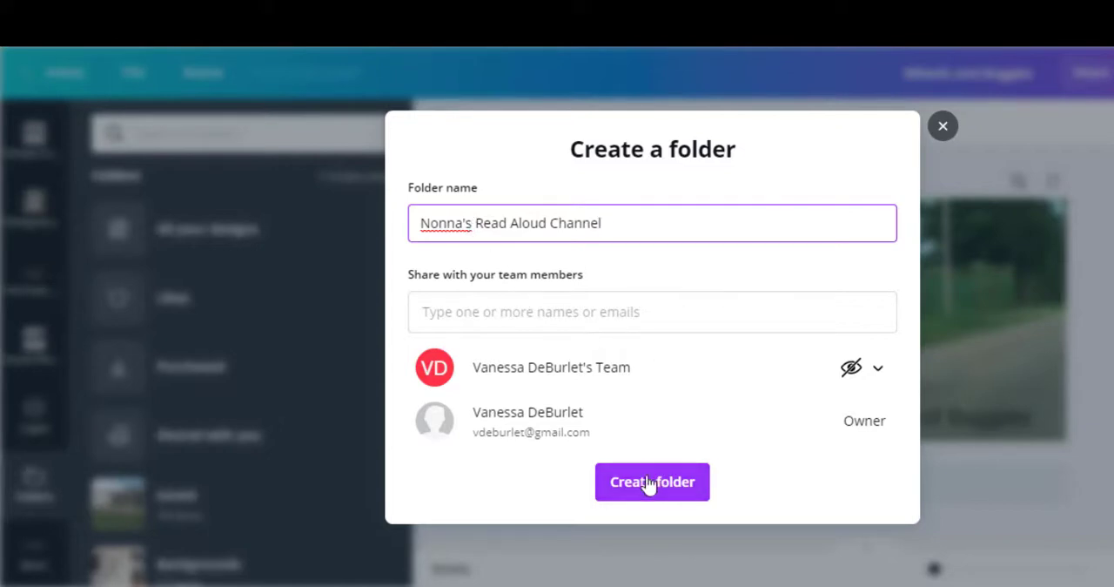
pyautogui.click(651, 481)
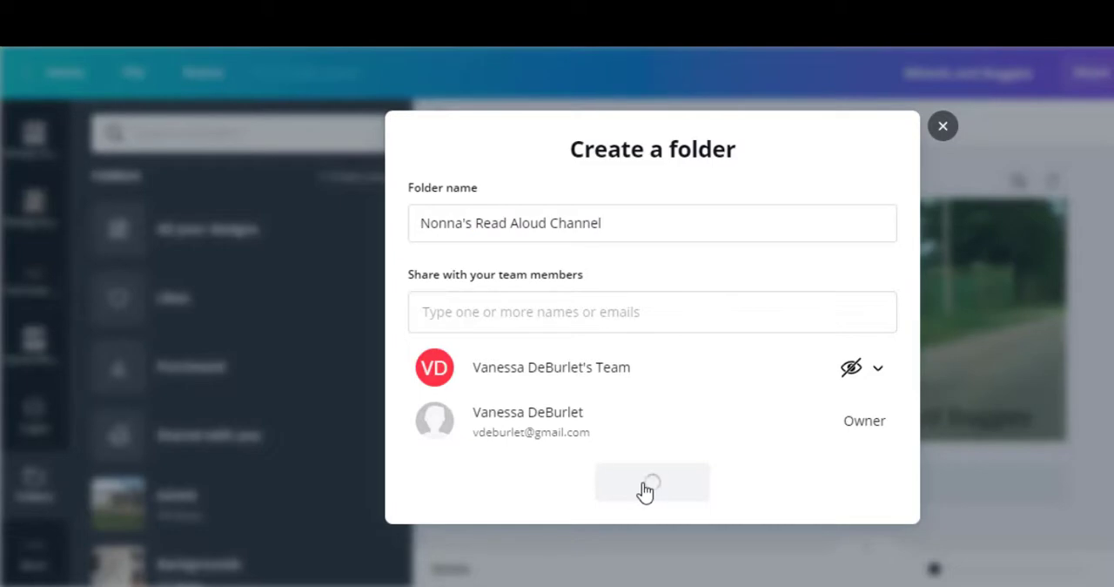
pyautogui.click(651, 484)
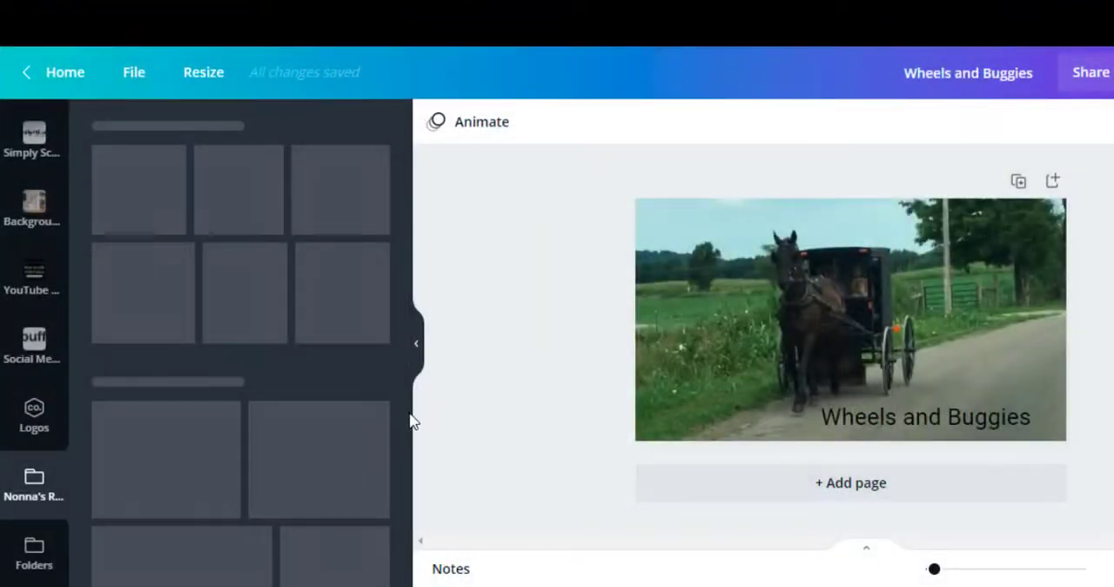
# - Check the empty Nonna's Read Aloud Channel folder, then return to the uploaded images
pyautogui.click(35, 484)
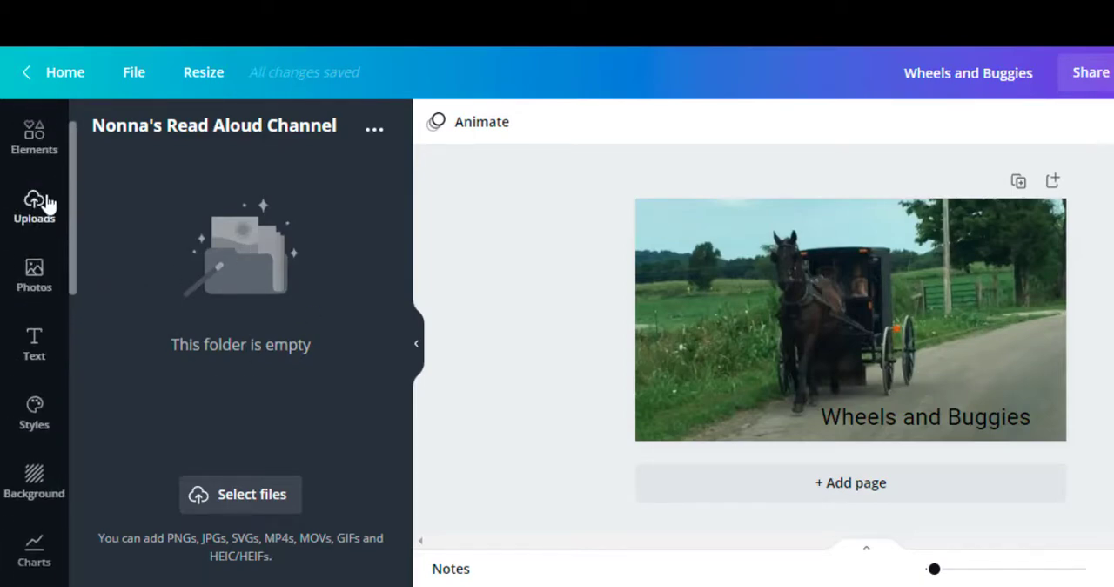
pyautogui.click(35, 207)
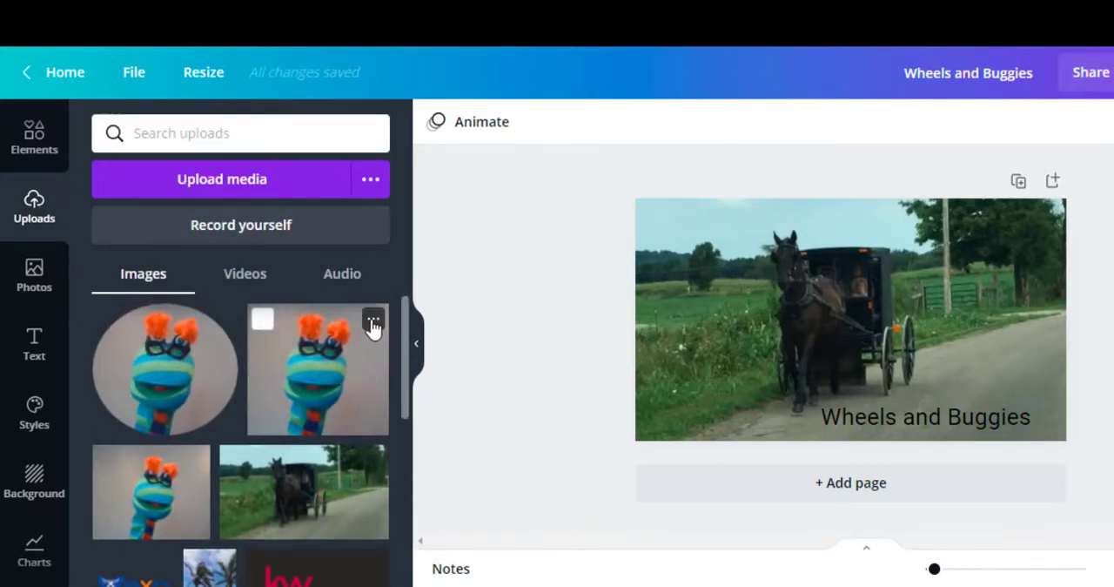
# - Move Nonna 2.jpg into the Nonna's Read Aloud Channel folder
pyautogui.click(373, 320)
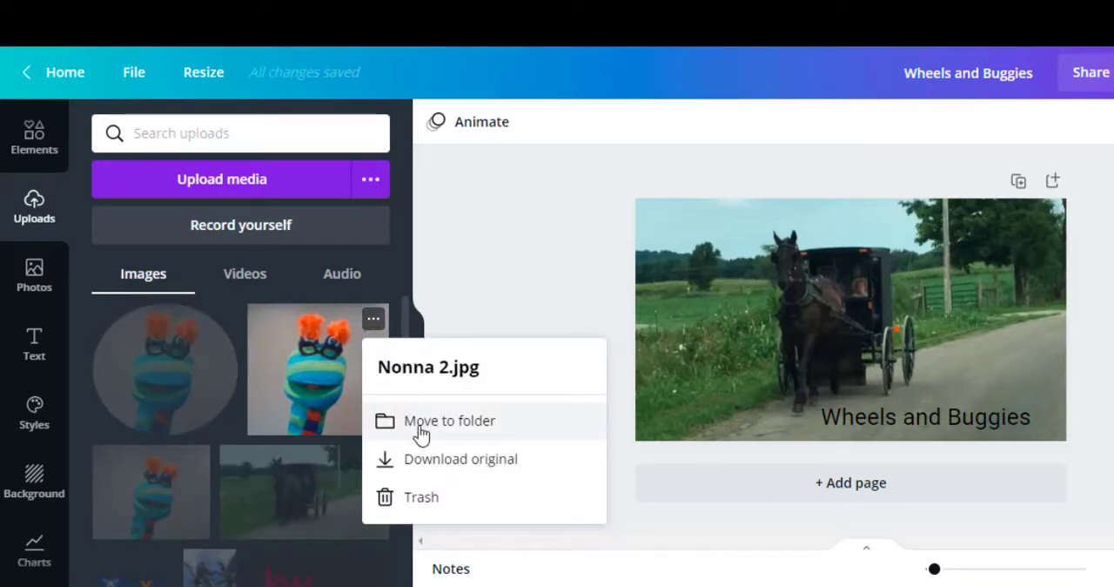
pyautogui.click(449, 421)
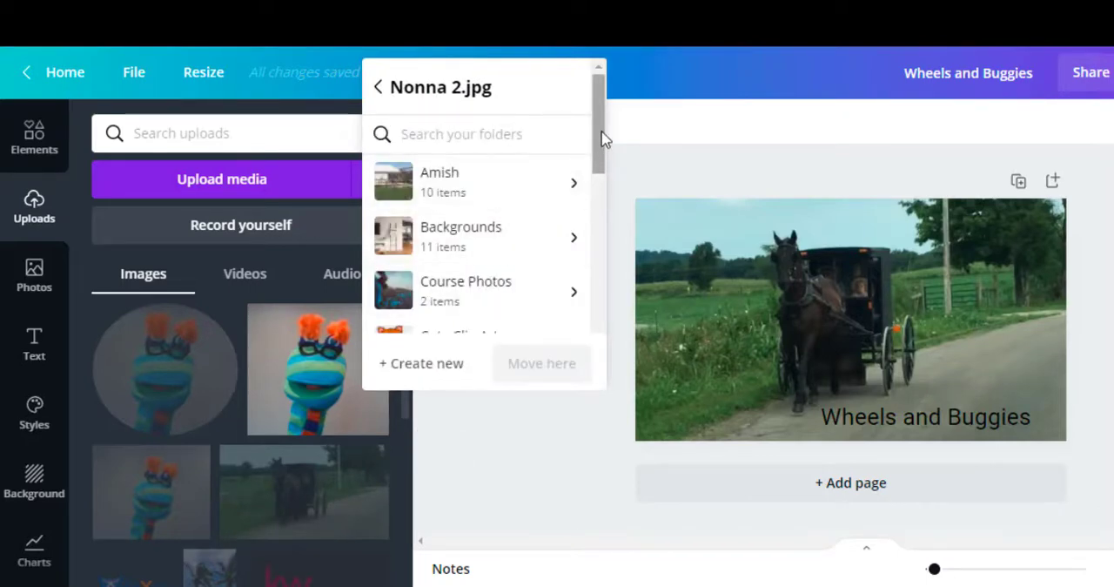
pyautogui.scroll(-3)
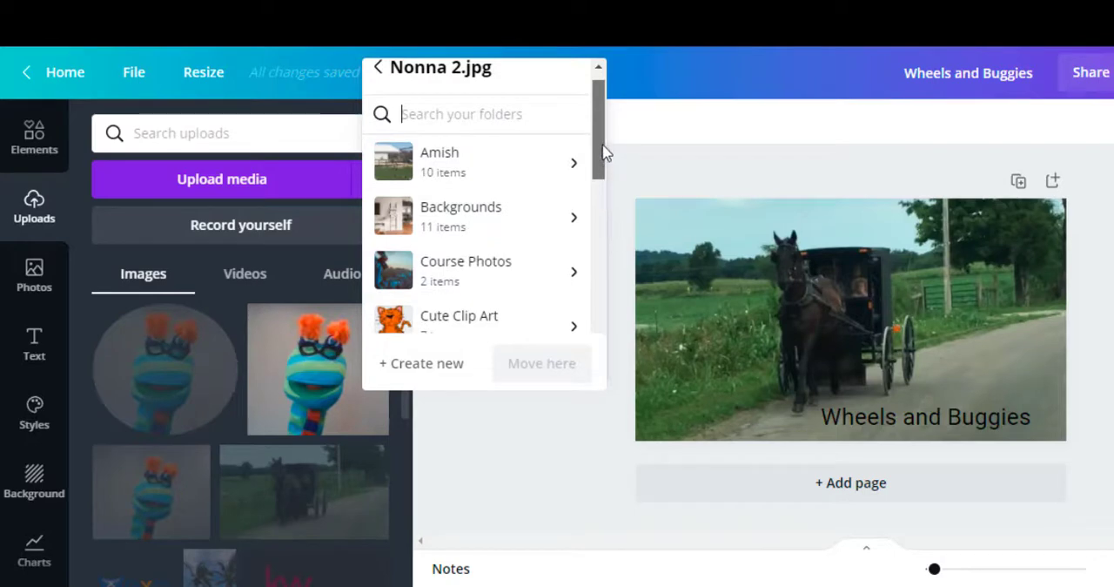
pyautogui.scroll(-3)
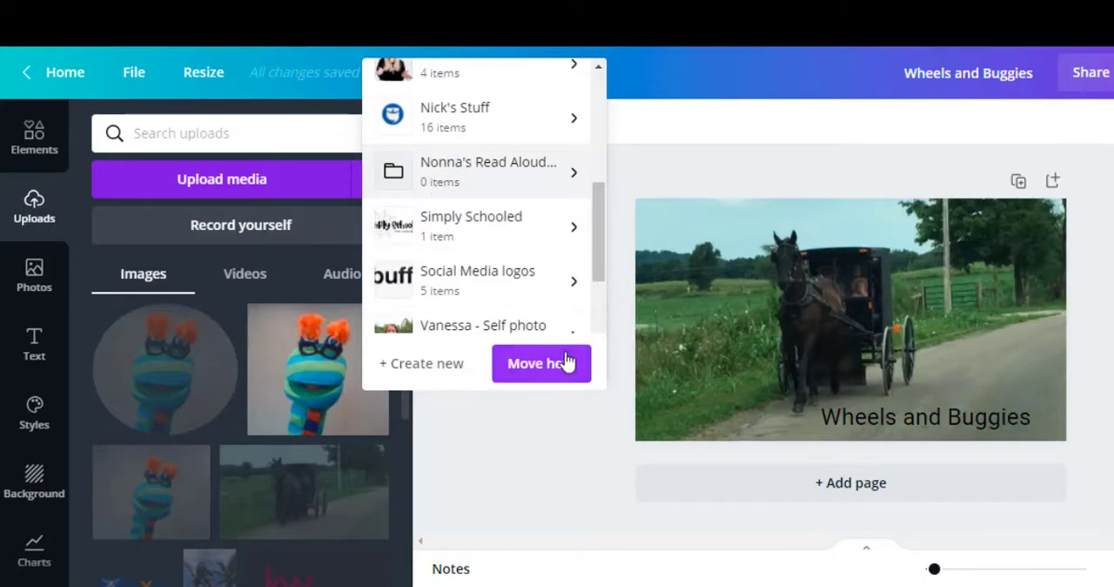
pyautogui.click(539, 363)
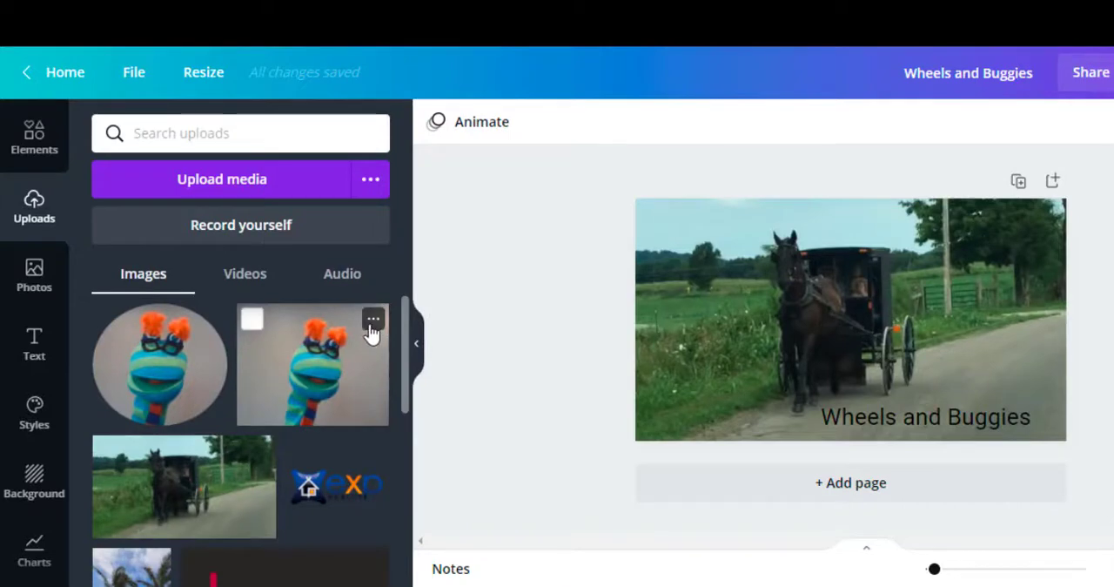
# - Move Nonna 1.jpg to a folder, searching 'Non' for Nonna's Read Aloud Channel
pyautogui.click(373, 321)
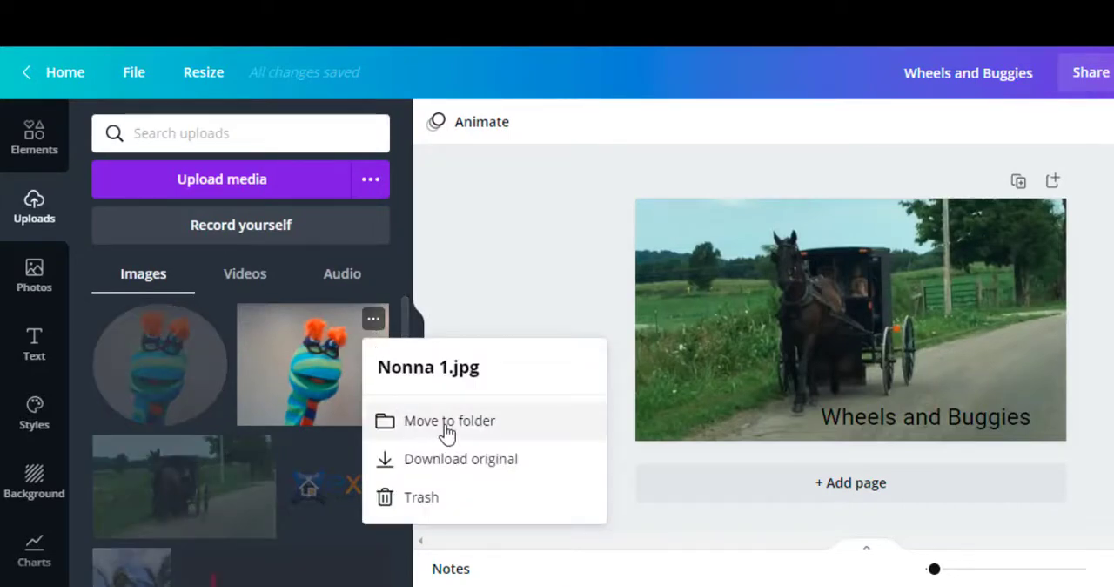
pyautogui.click(450, 422)
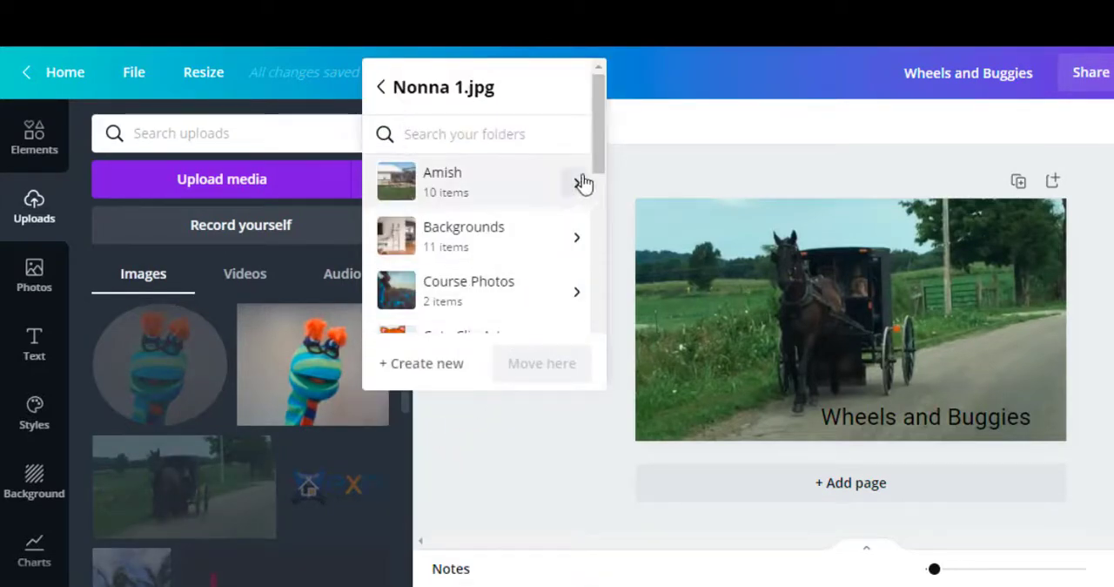
pyautogui.write('n')
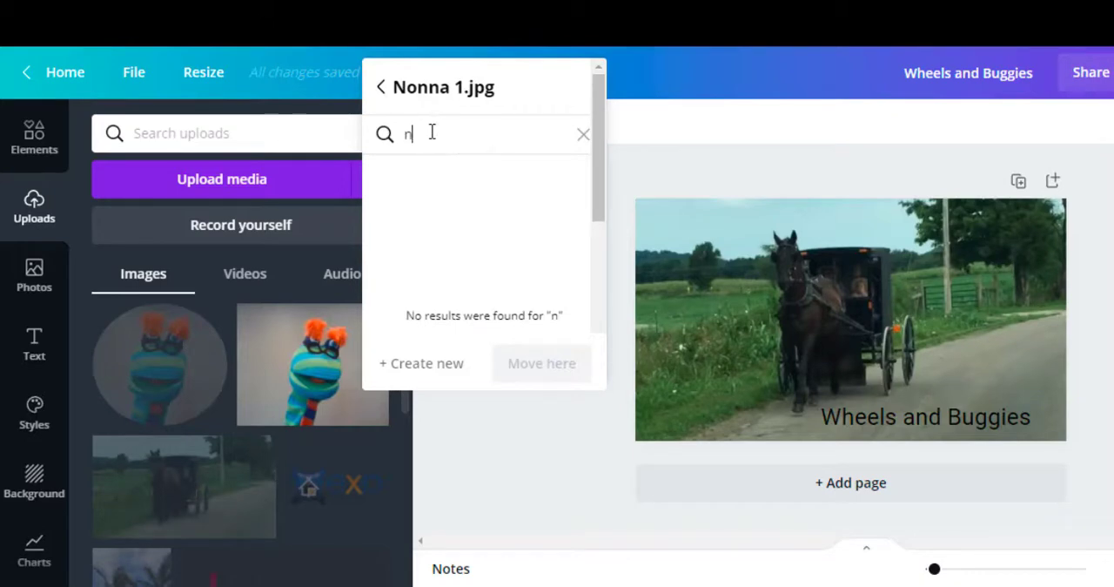
pyautogui.write('Non')
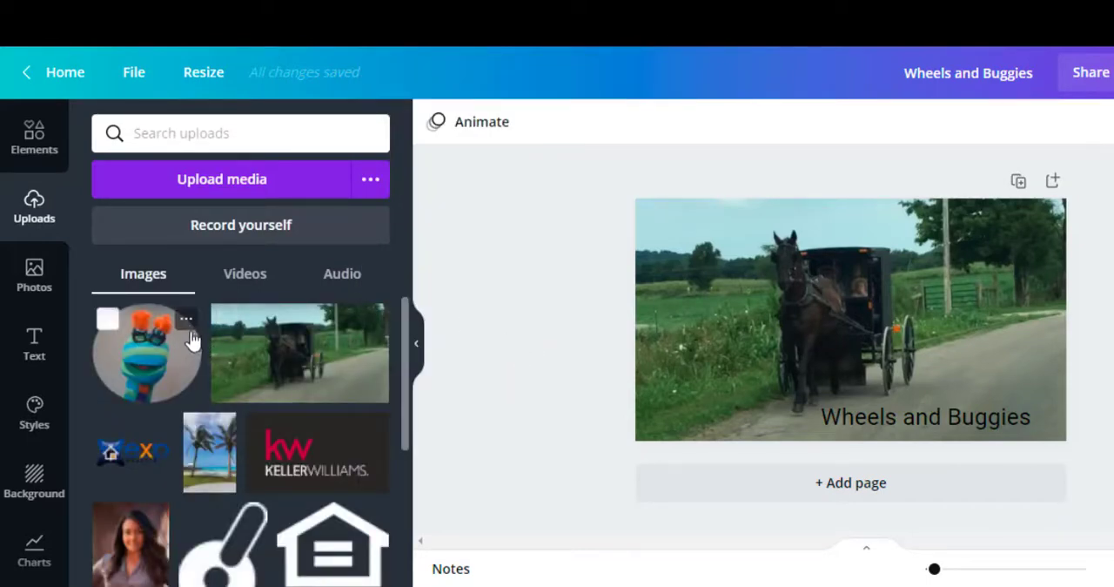
# - Move 'Nonna with gray background round.png' into the Nonna's Read Aloud Channel folder
pyautogui.click(184, 319)
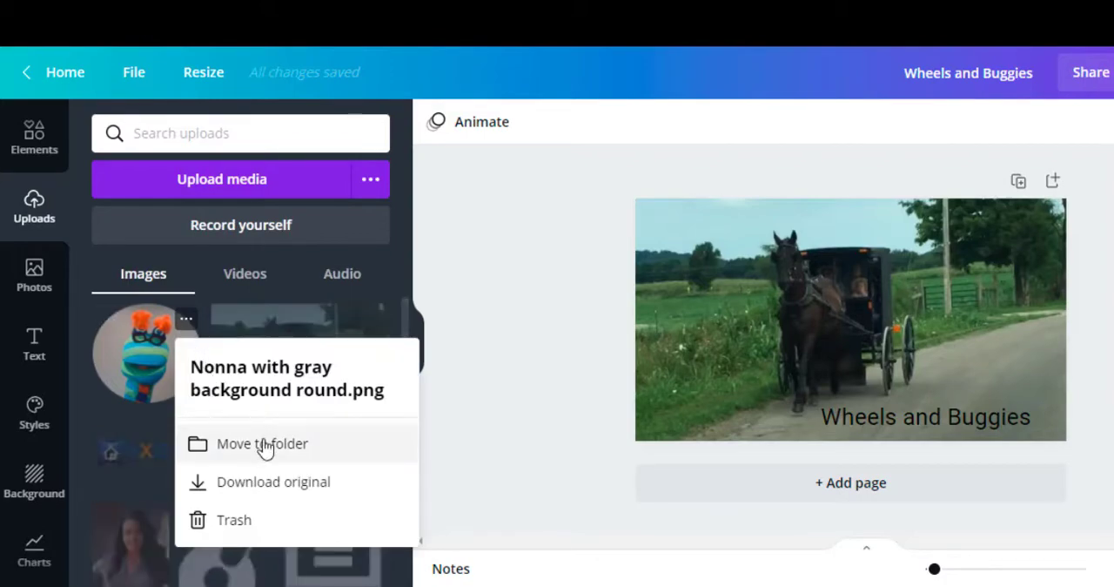
pyautogui.click(261, 442)
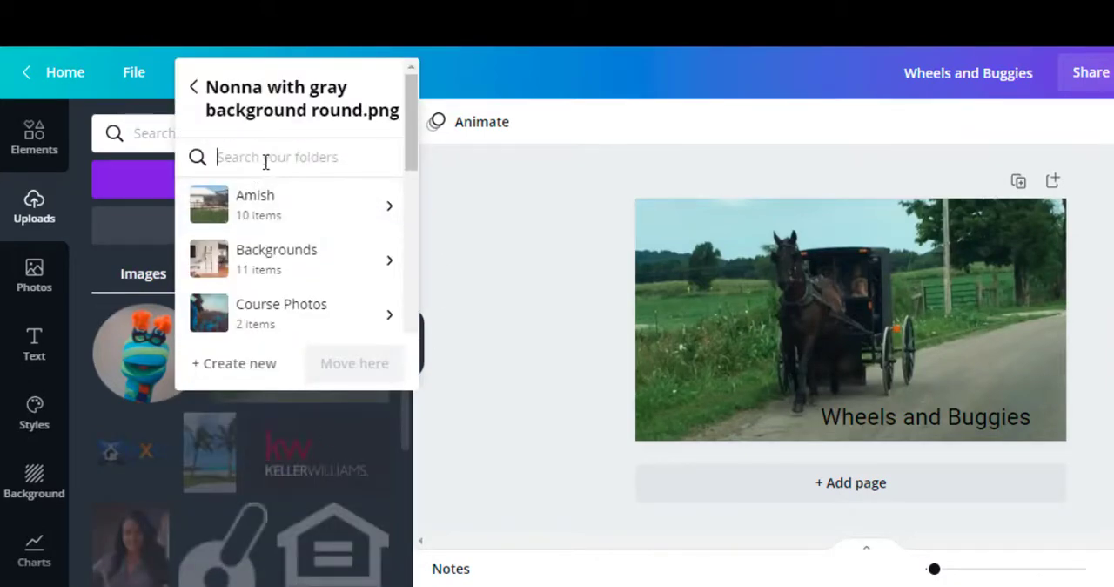
pyautogui.write('Non')
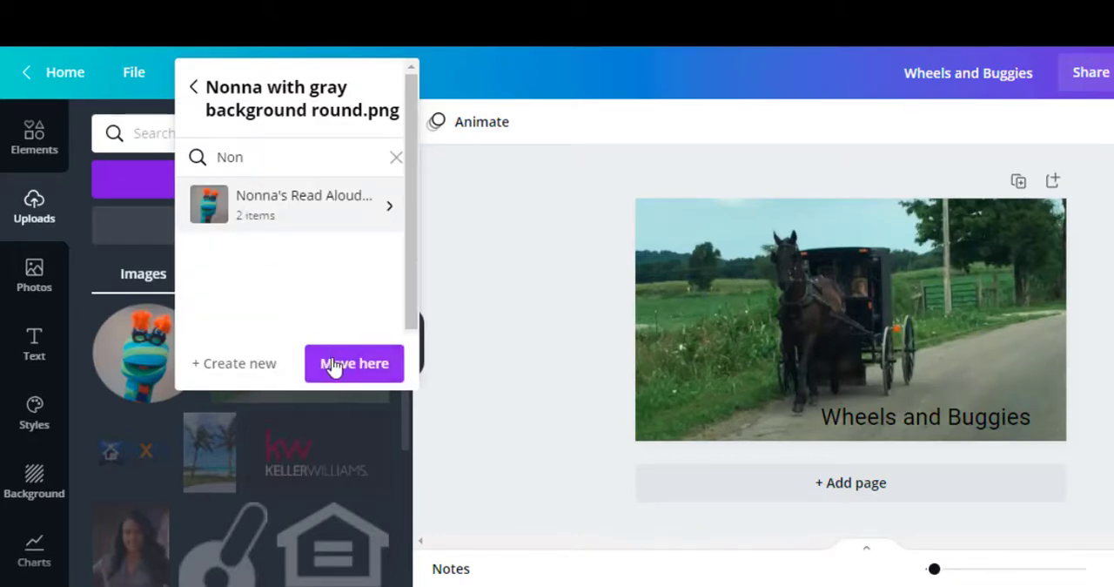
pyautogui.click(355, 362)
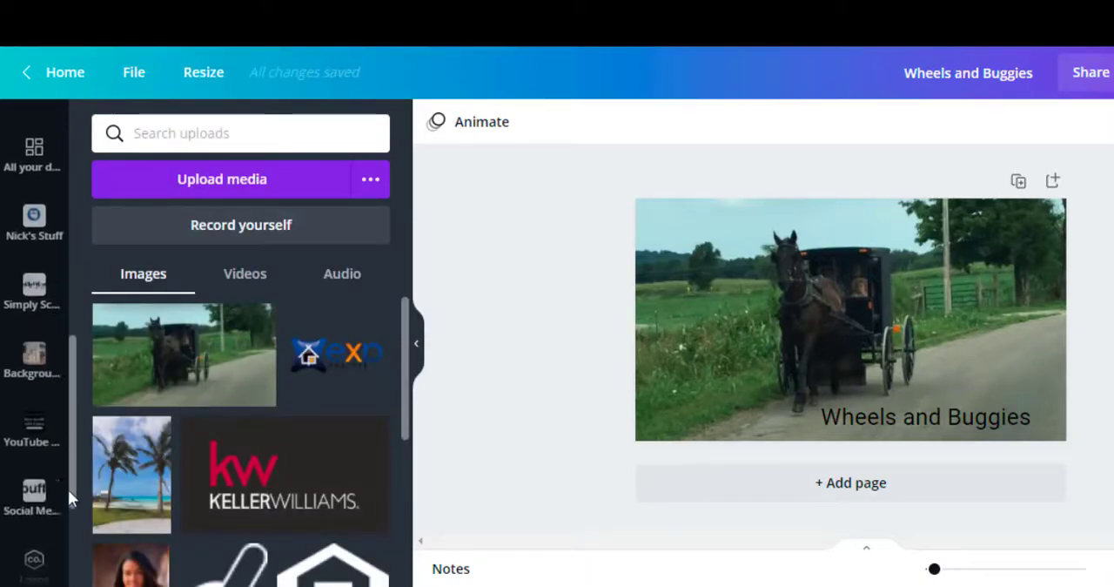
# - Find Nonna's Read Aloud Channel in the Folders list by searching 'Non'
pyautogui.scroll(-3)
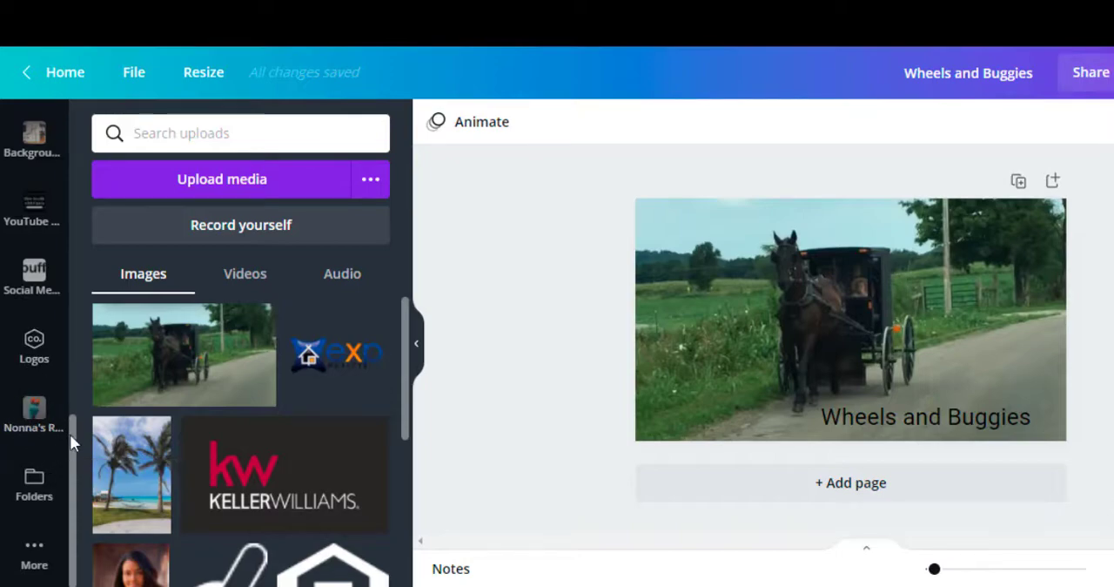
pyautogui.moveTo(34, 484)
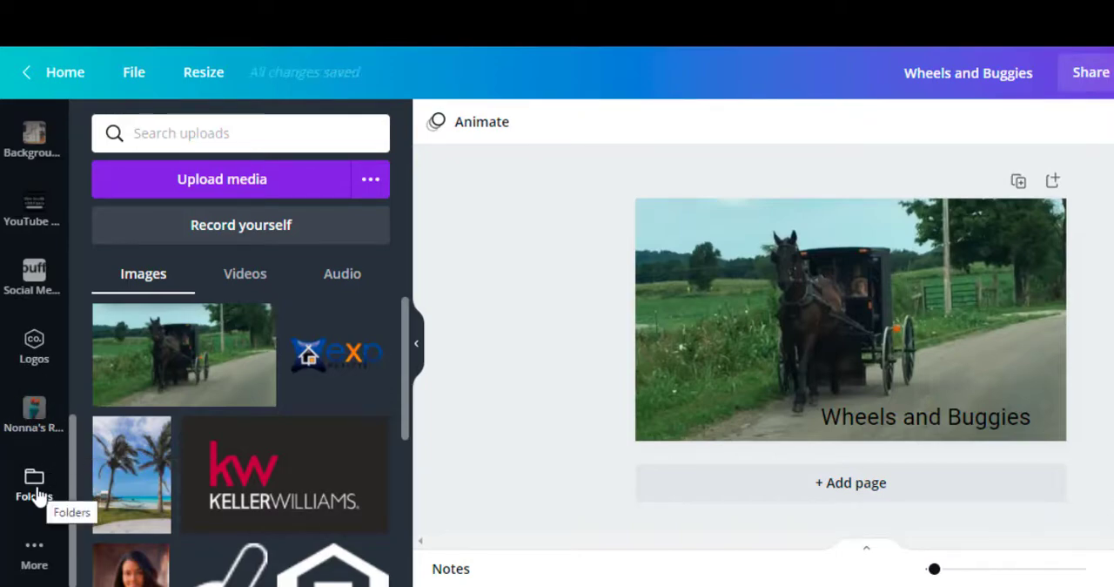
pyautogui.click(35, 484)
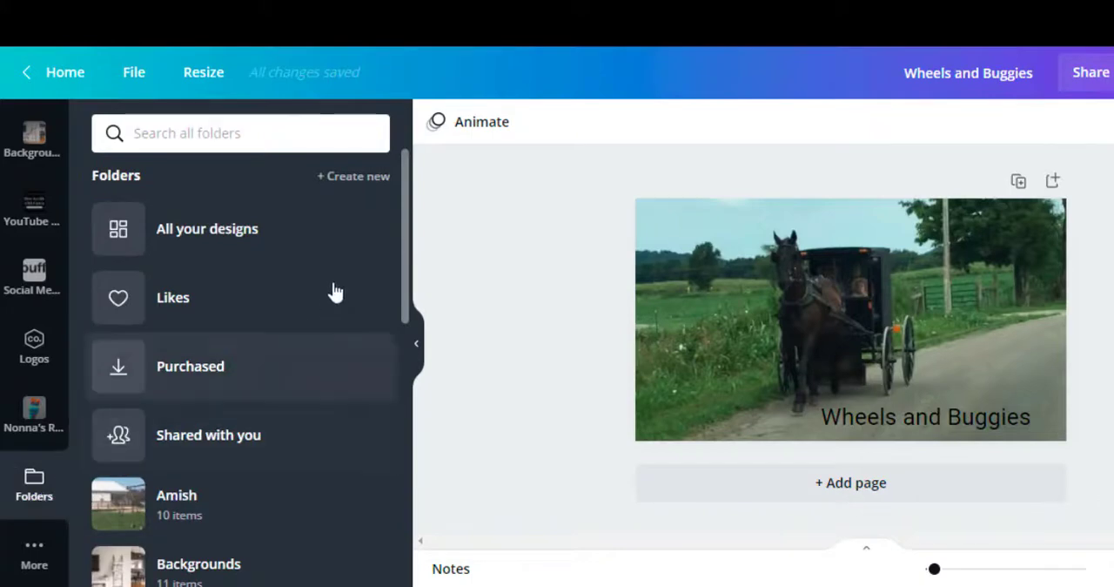
pyautogui.moveTo(409, 233)
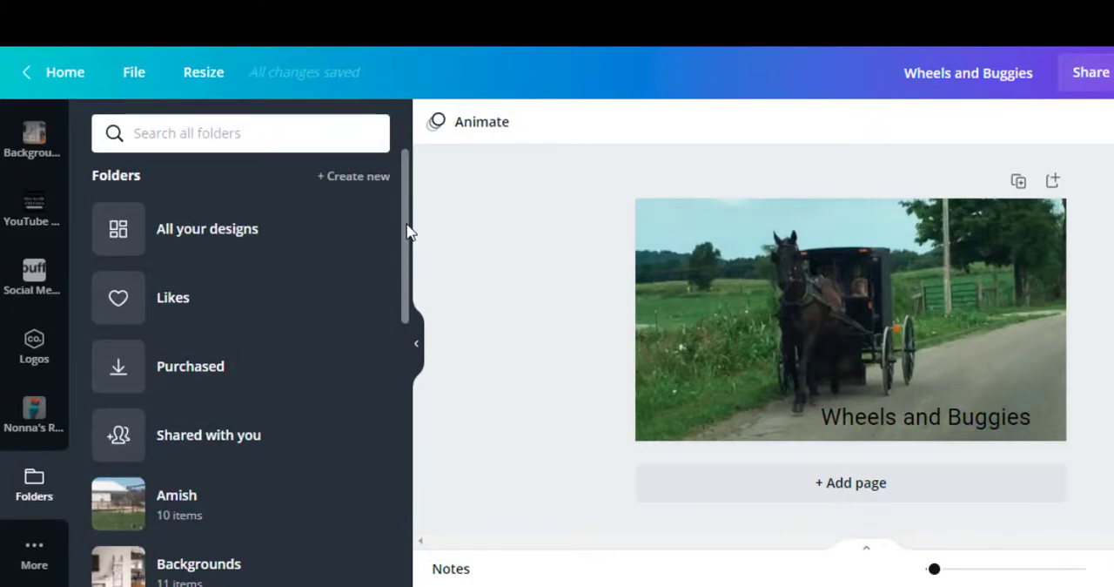
pyautogui.scroll(-3)
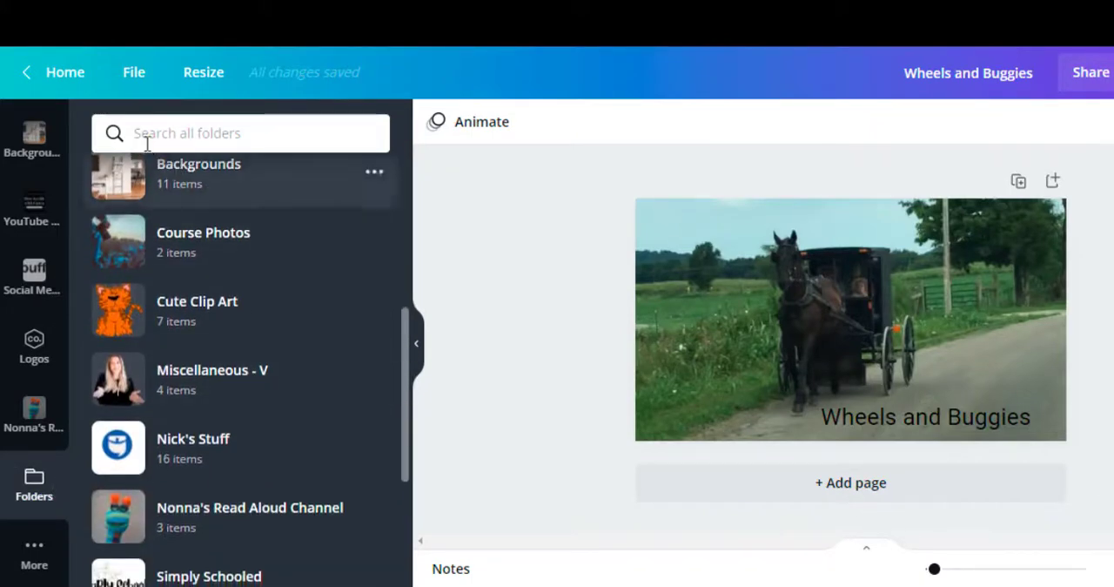
pyautogui.write('Non')
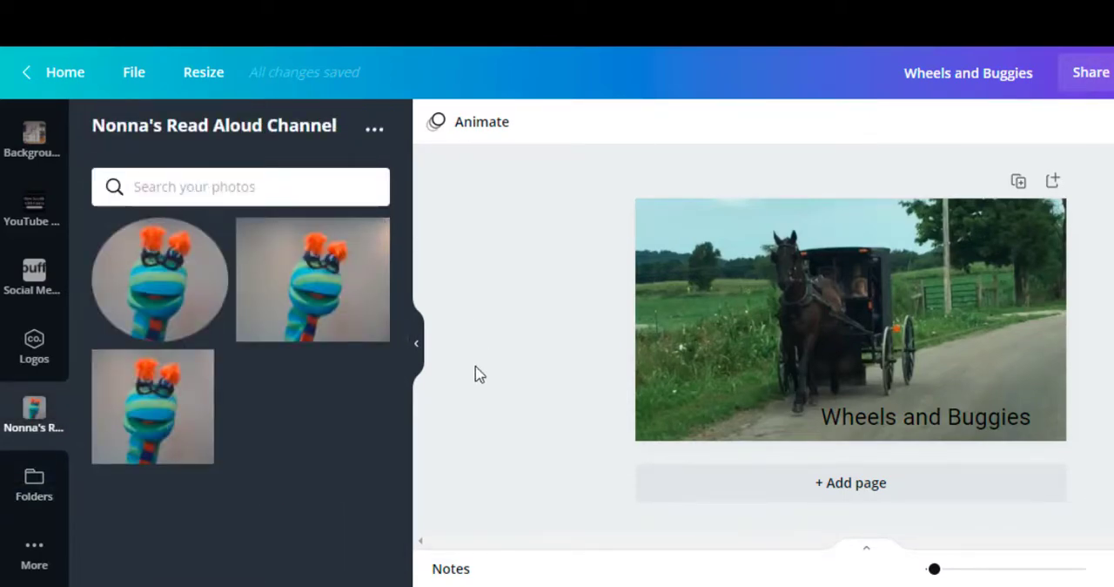
# - Add a second page after Wheels and Buggies, then remove the puppet photo placed on it
pyautogui.click(728, 294)
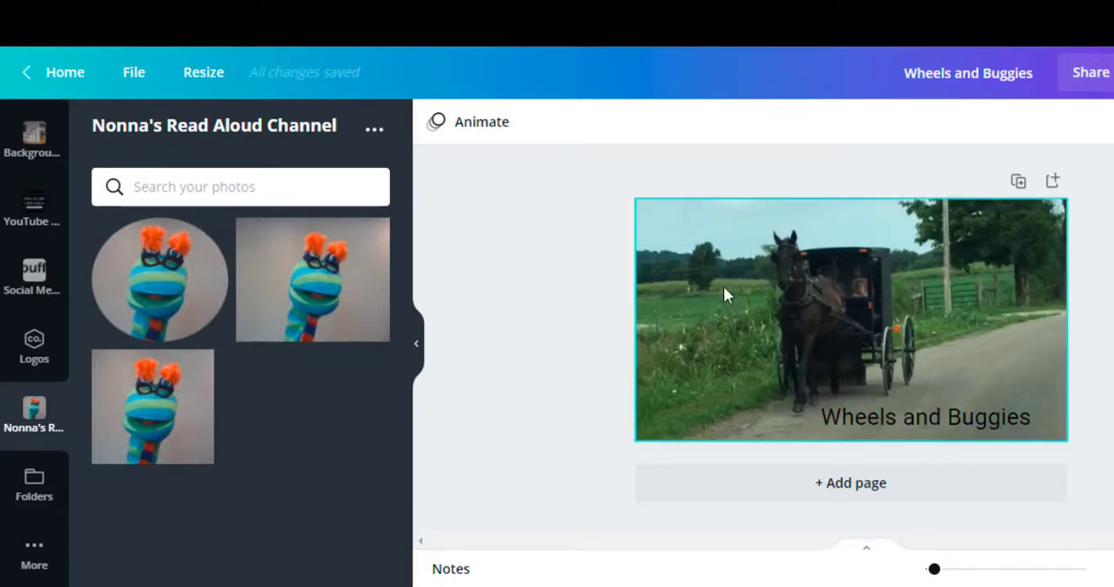
pyautogui.moveTo(1052, 181)
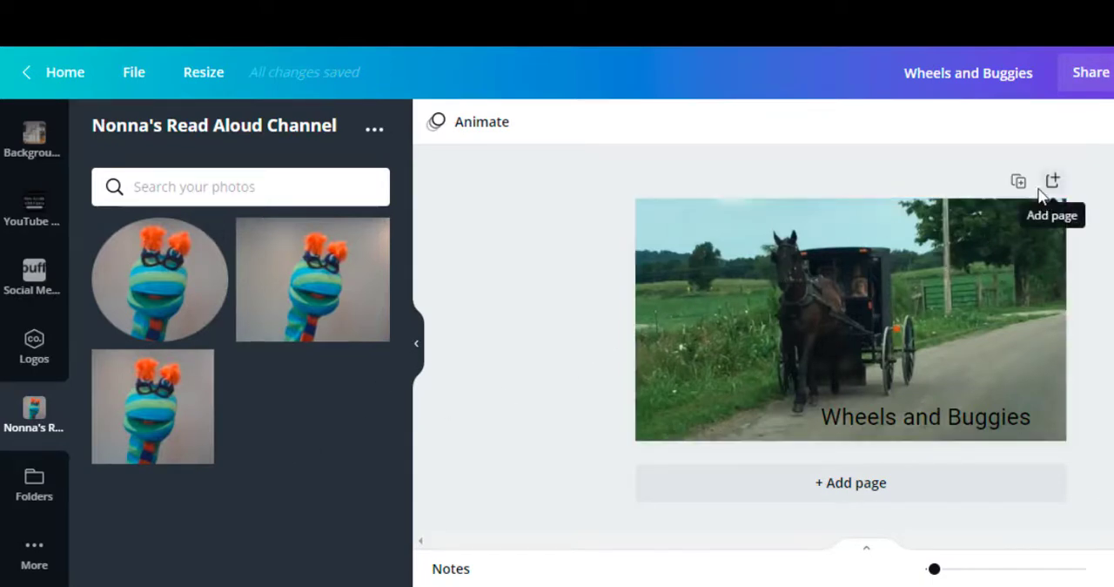
pyautogui.moveTo(1017, 182)
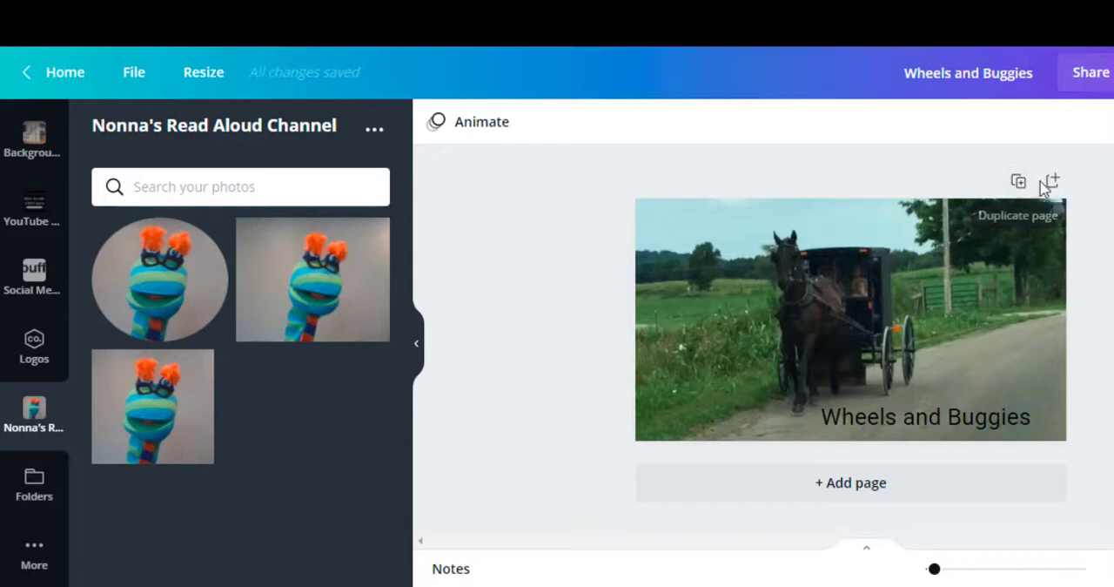
pyautogui.click(1051, 181)
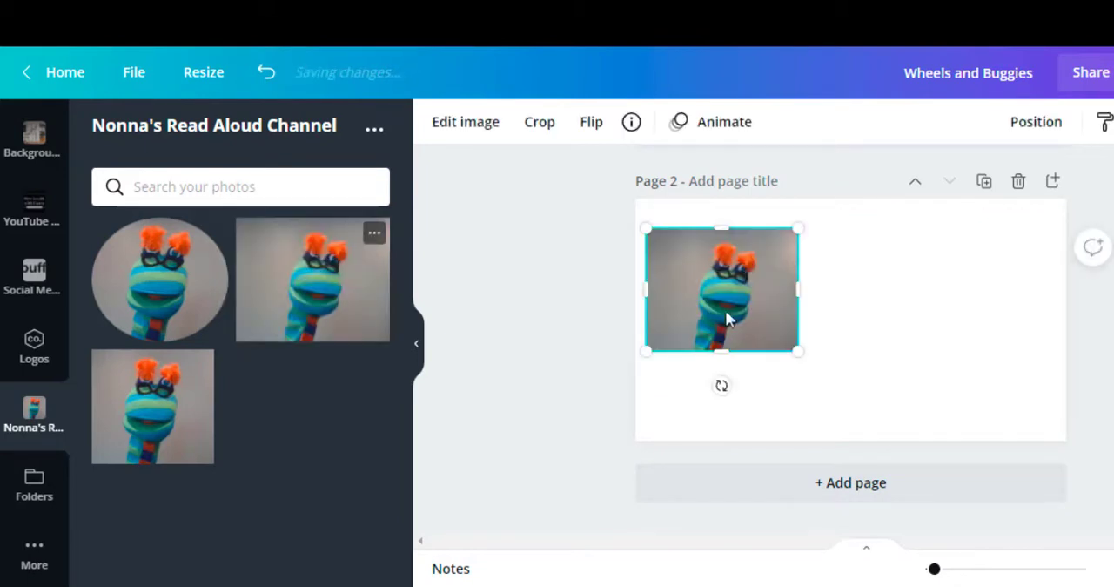
pyautogui.moveTo(723, 289); pyautogui.dragTo(829, 320)
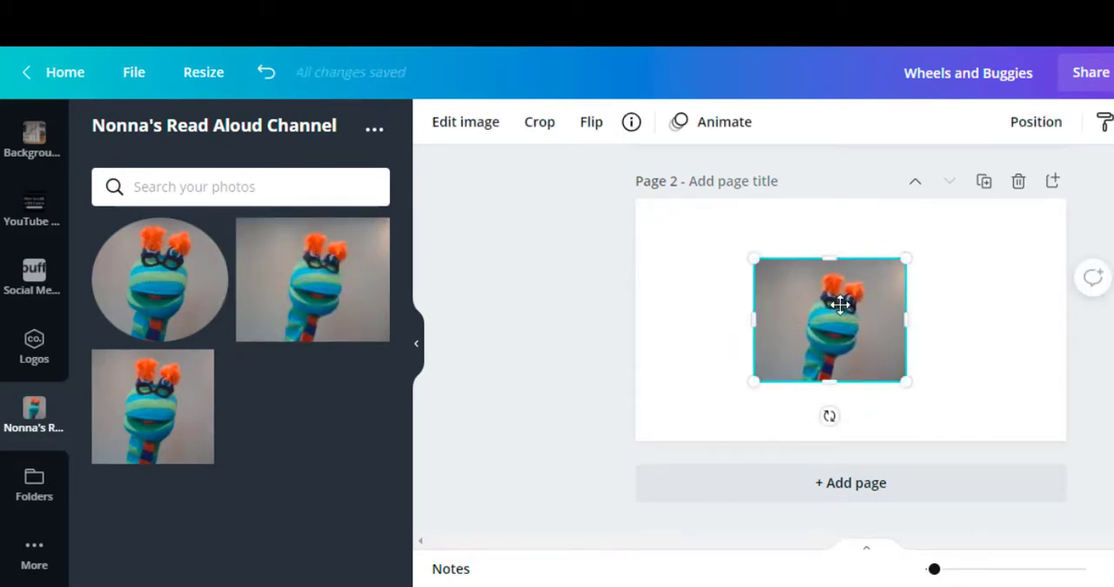
pyautogui.press('delete')
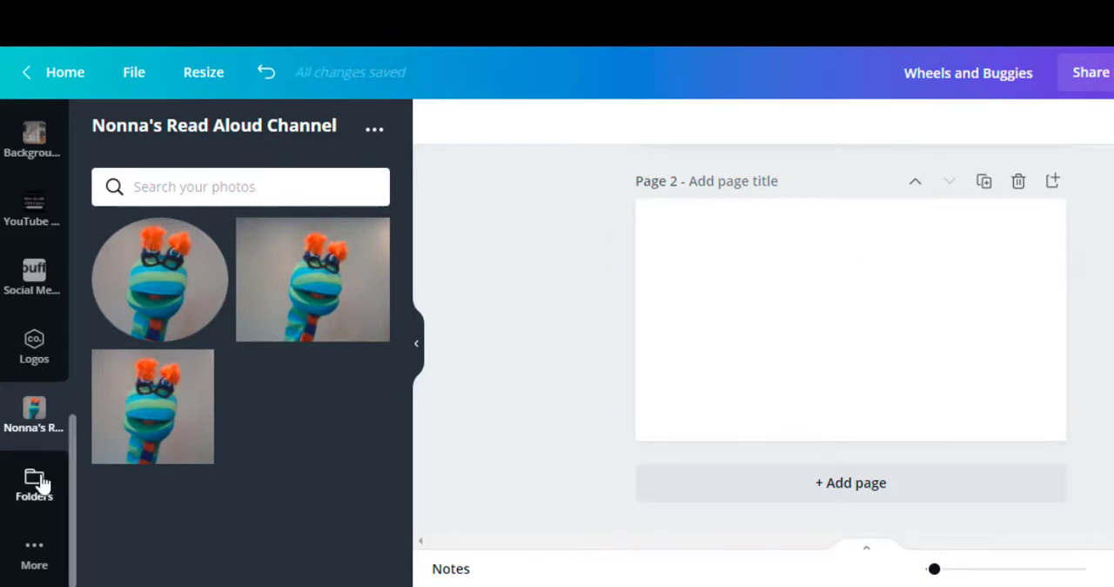
# - Open the Cute Clip Art folder from the Folders list
pyautogui.click(35, 485)
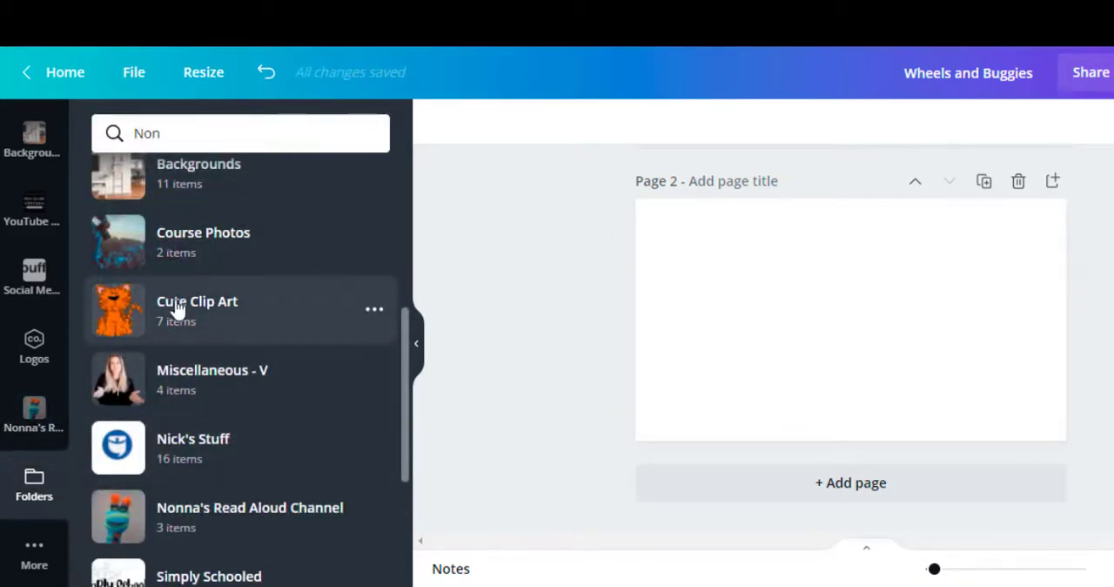
pyautogui.click(197, 310)
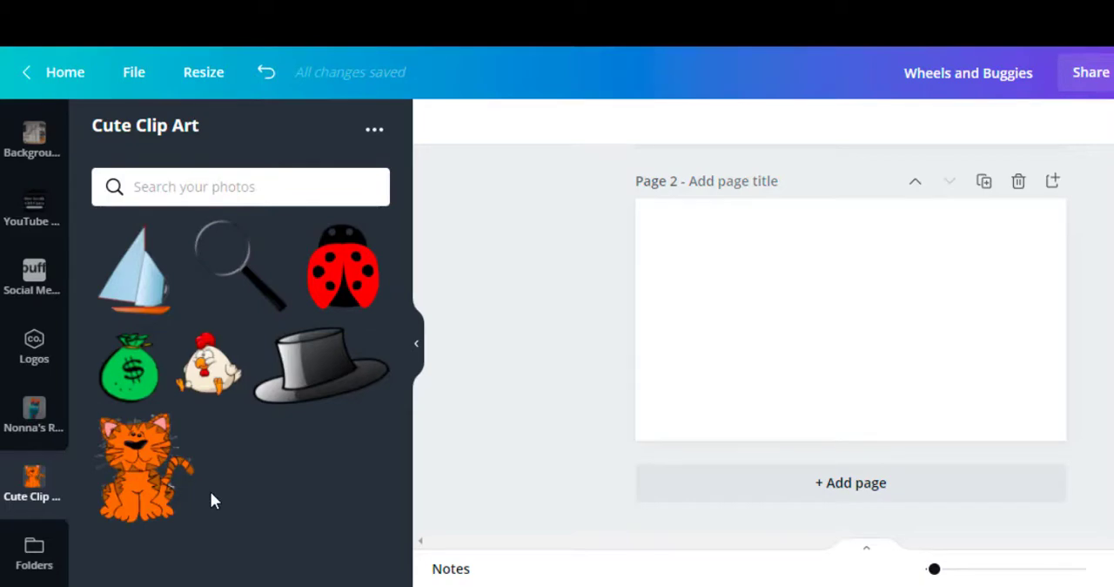
pyautogui.moveTo(94, 509)
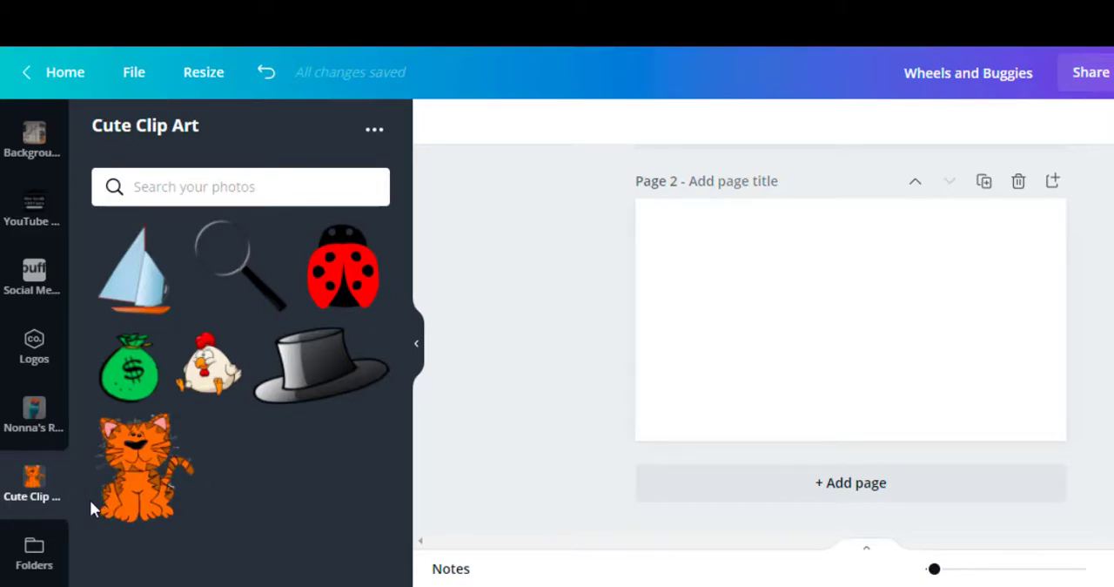
pyautogui.moveTo(73, 451)
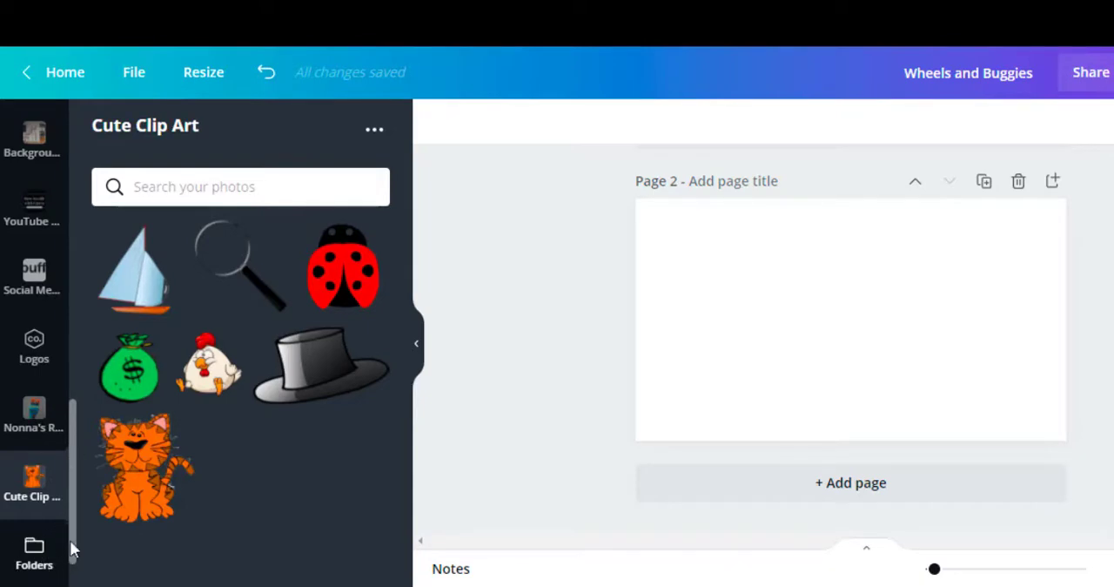
pyautogui.moveTo(78, 546)
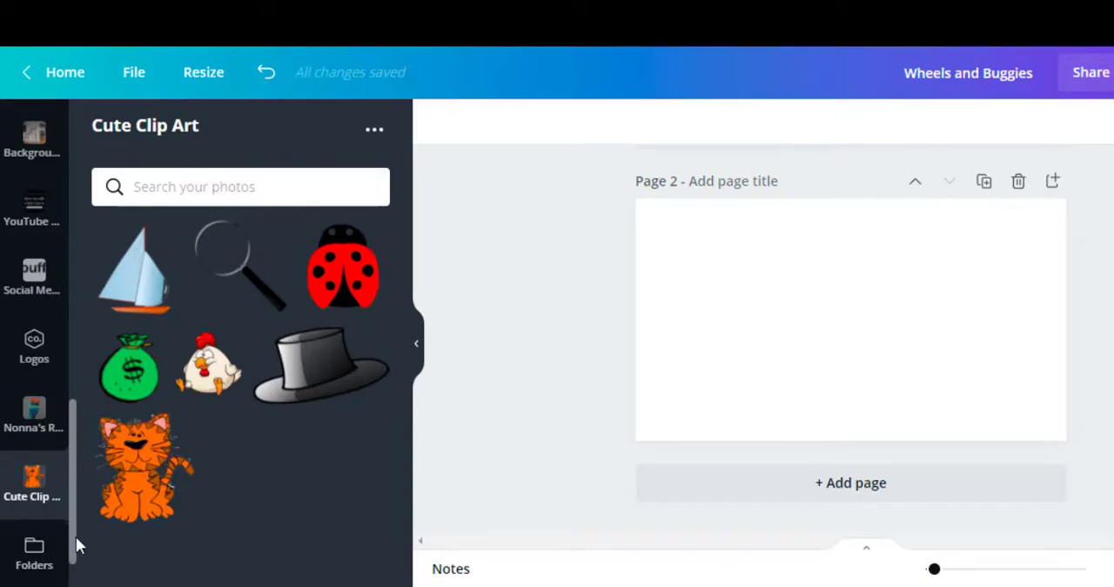